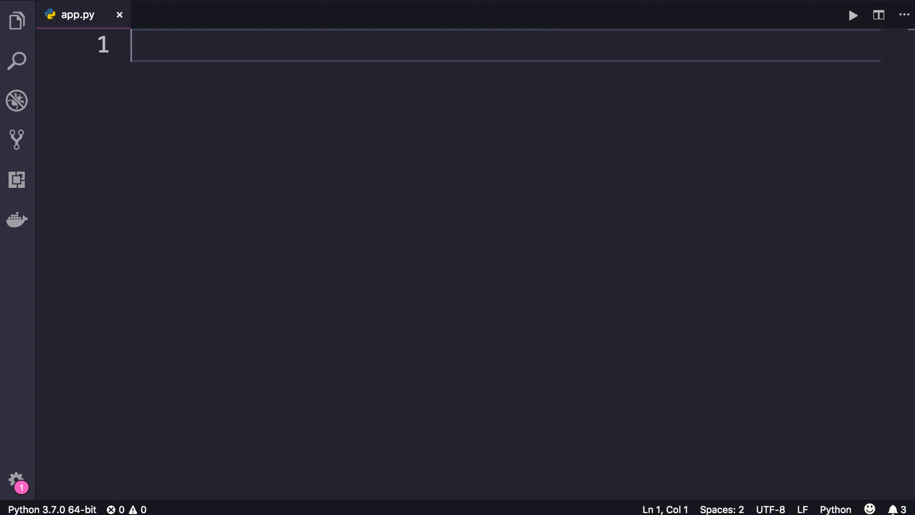
Remove the placeholder contact note from line 1.
type("name -> contact")
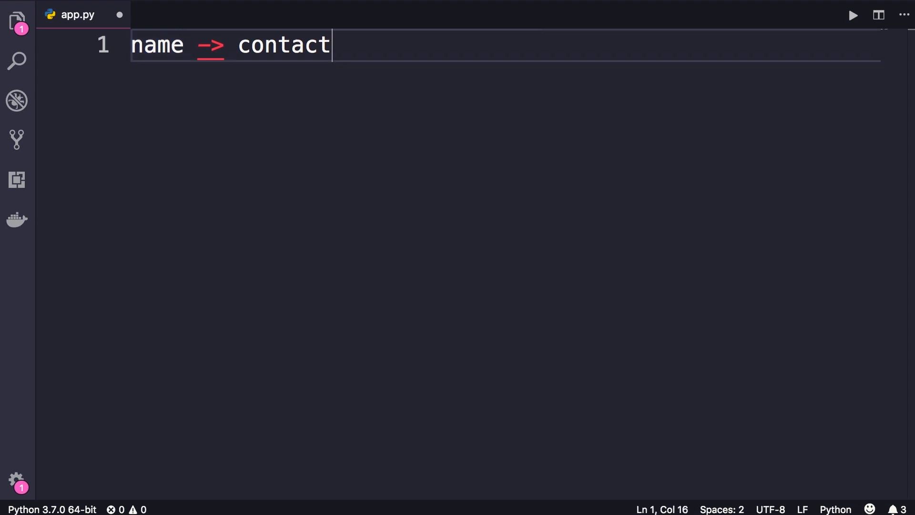
double_click(283, 46)
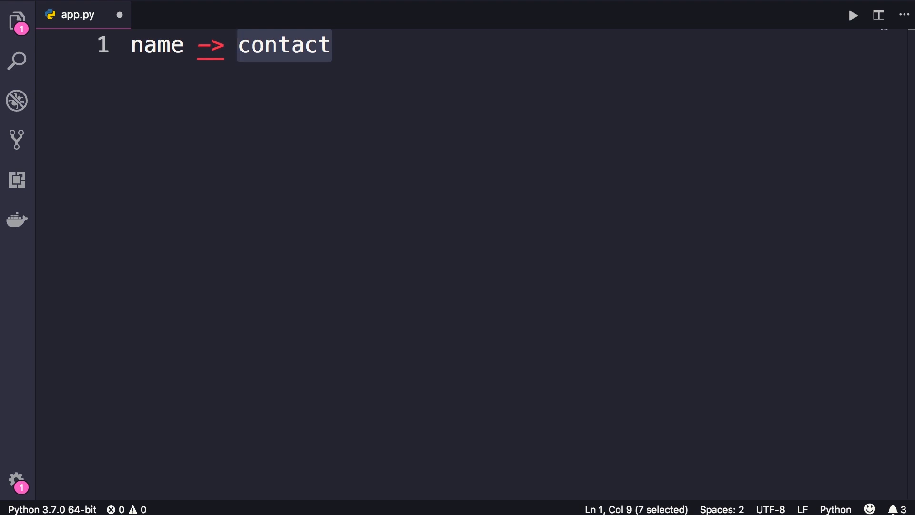
key("Delete")
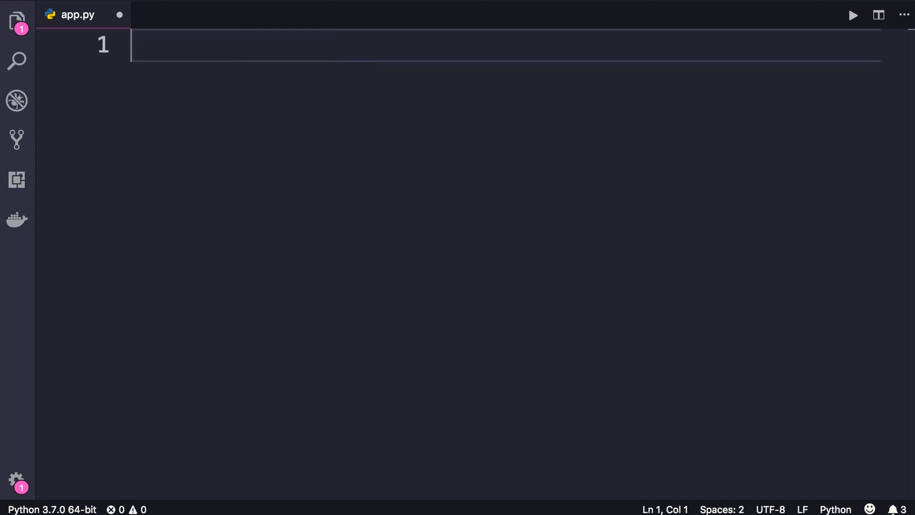
Define point = {"x": 1, "y": 2} on line 1 of app.py.
type("point")
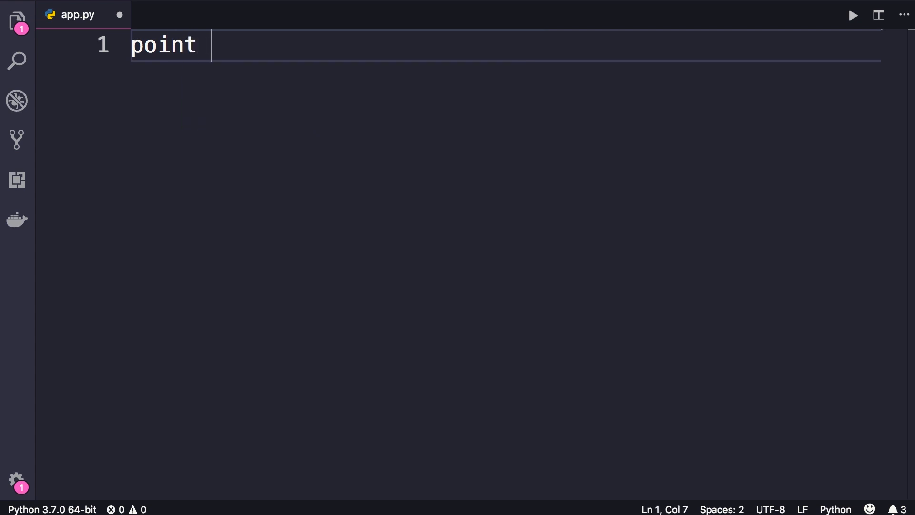
type("= {}")
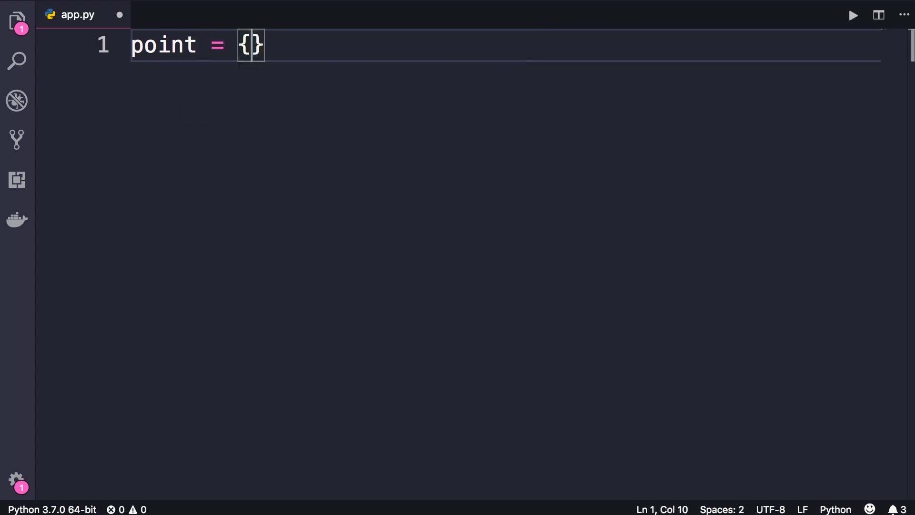
type("\"x\":")
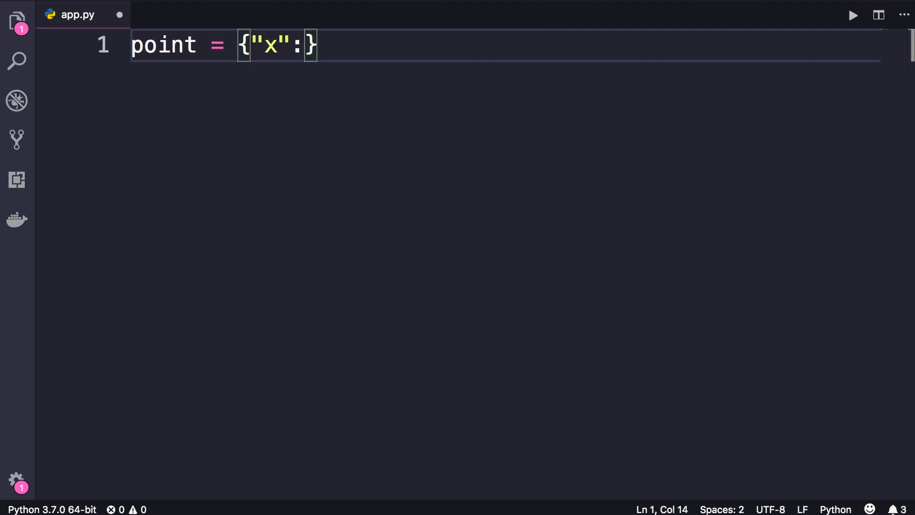
type("1, \"y\"")
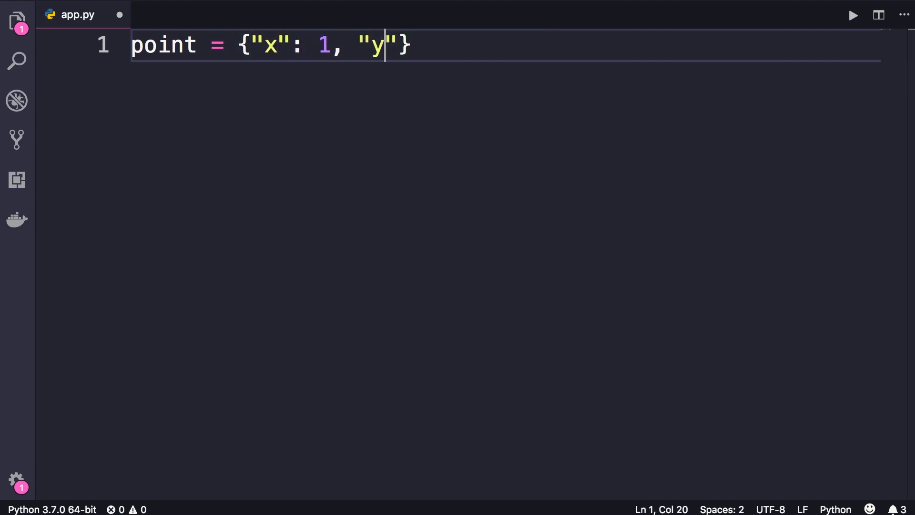
type(": 2")
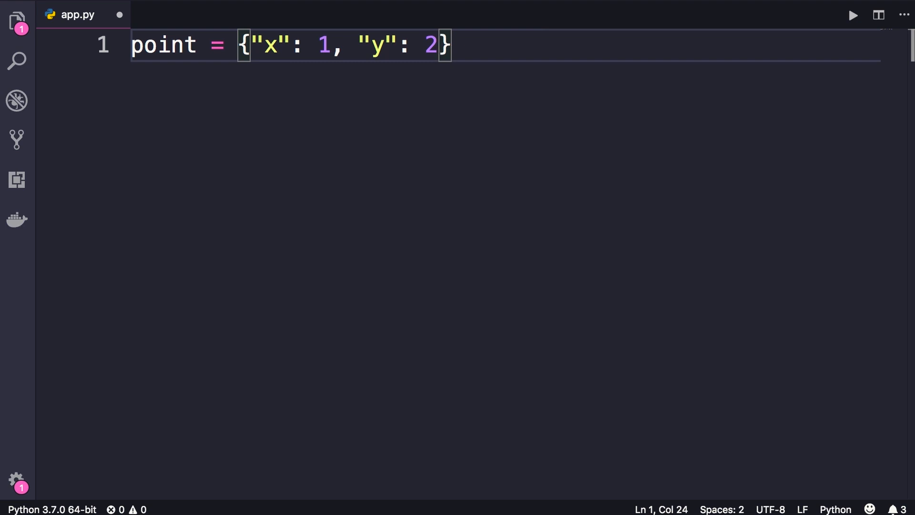
key("Right")
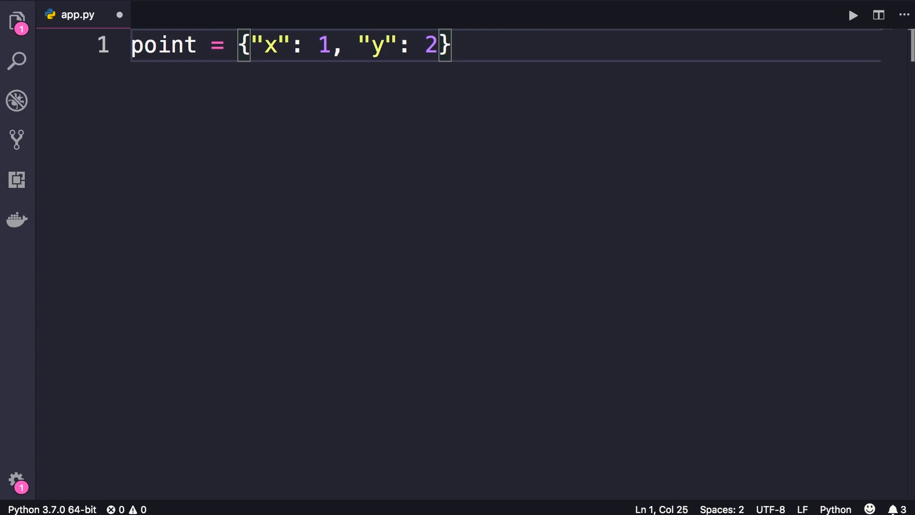
type("list(")
type("tuple(")
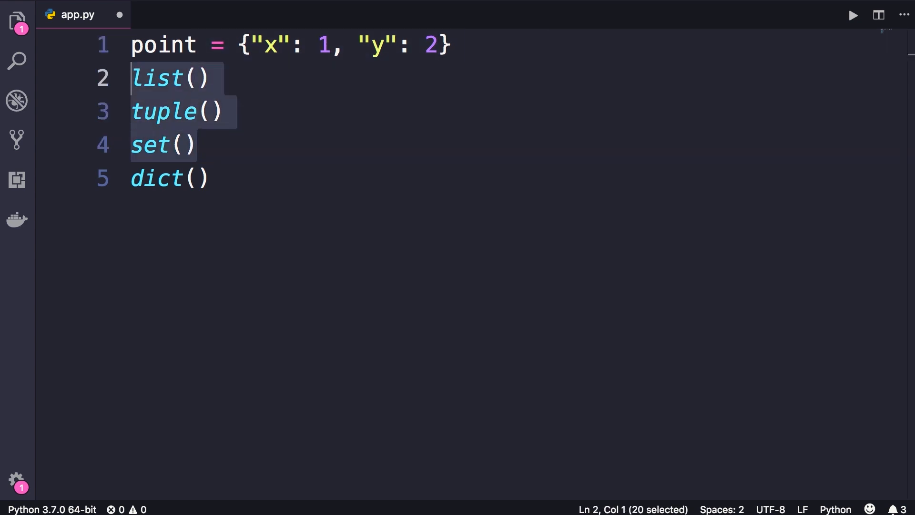
Write point = dict(x=1, y=2) on line 2 as the constructor version.
type("point = dic")
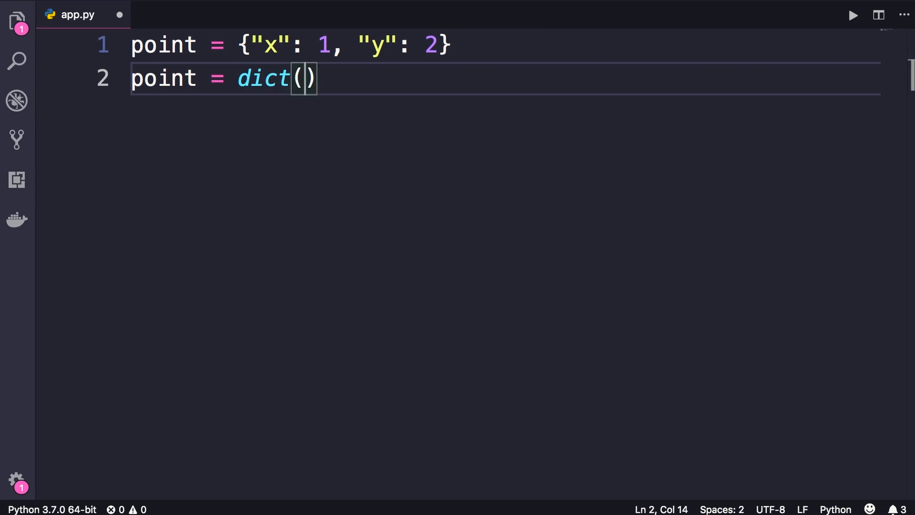
type("x=")
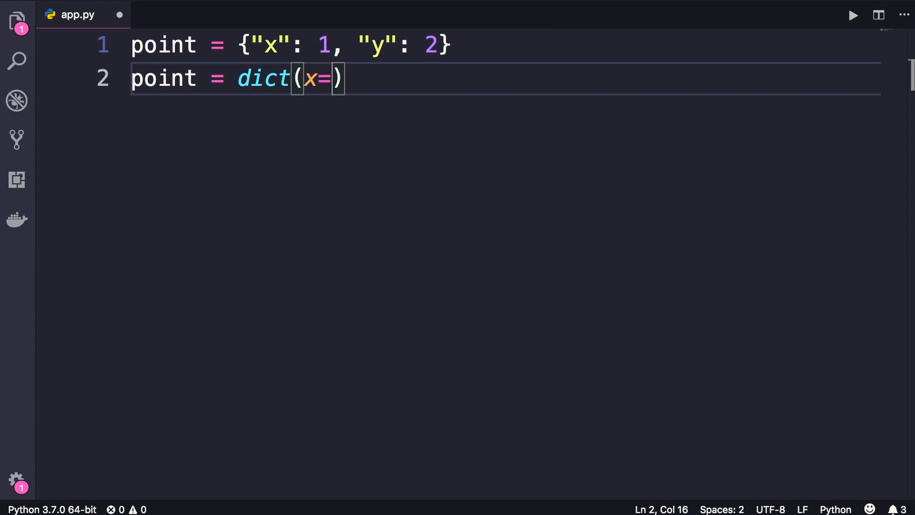
type("1,")
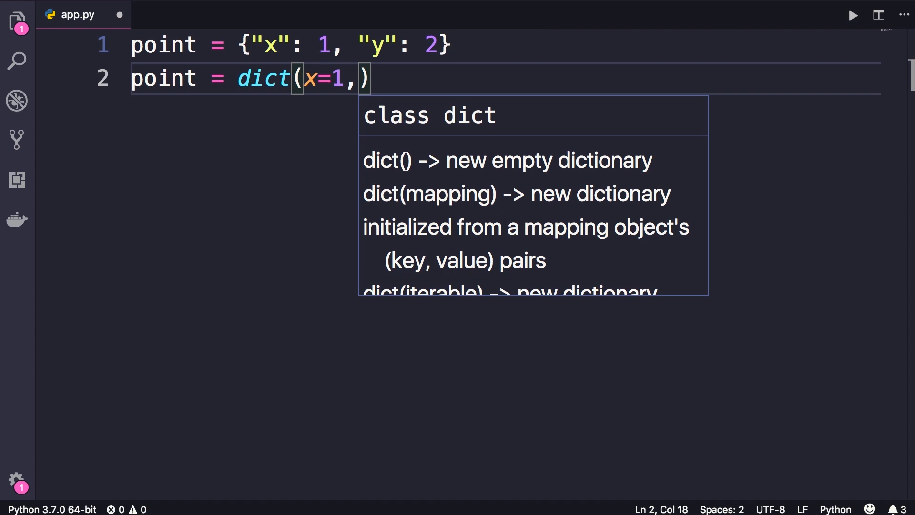
type("y=2")
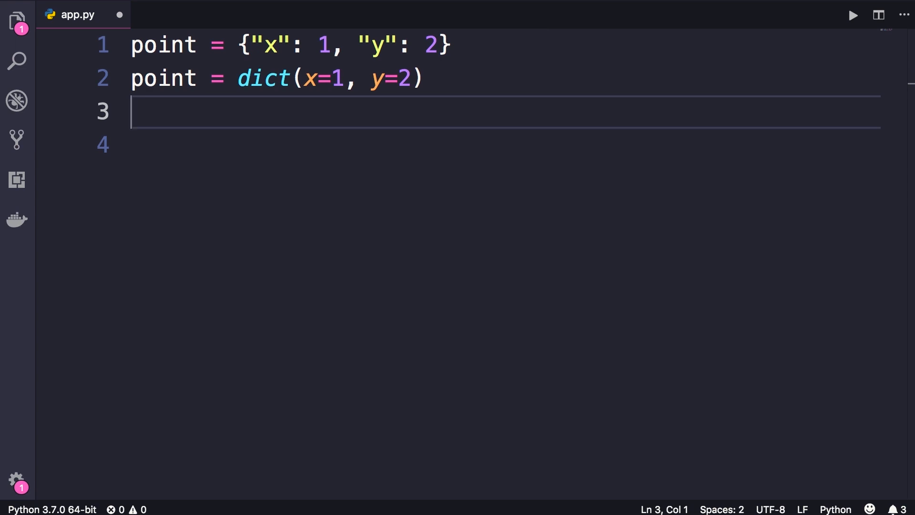
Look up point["x"] on line 3, briefly trying point[0], and wrap it in print().
type("point")
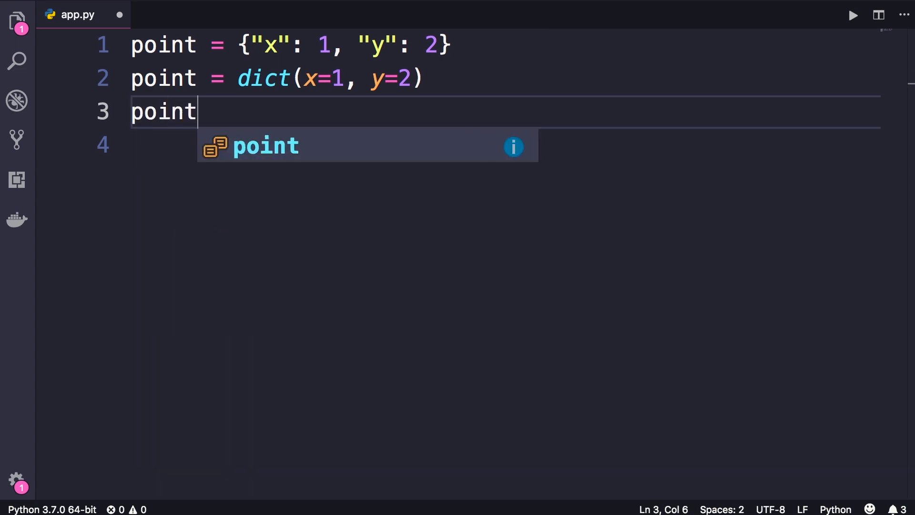
type("[\"x\"]")
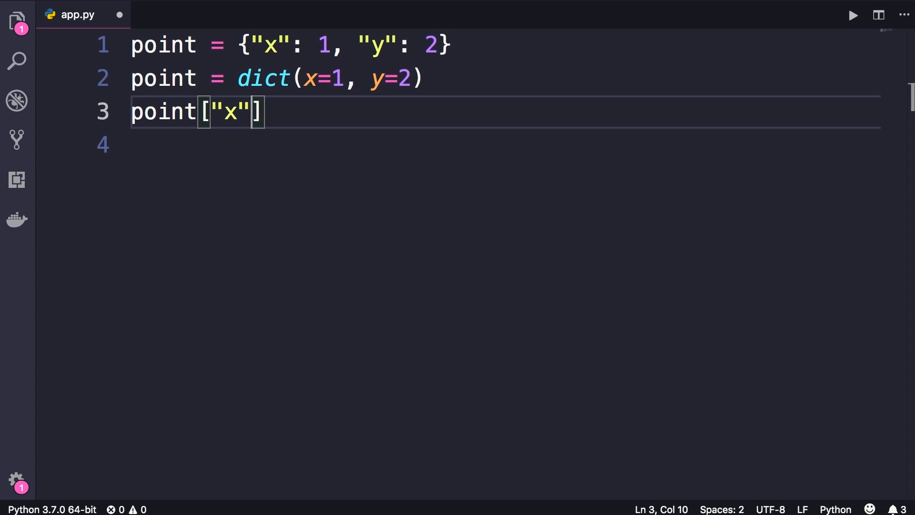
double_click(230, 111)
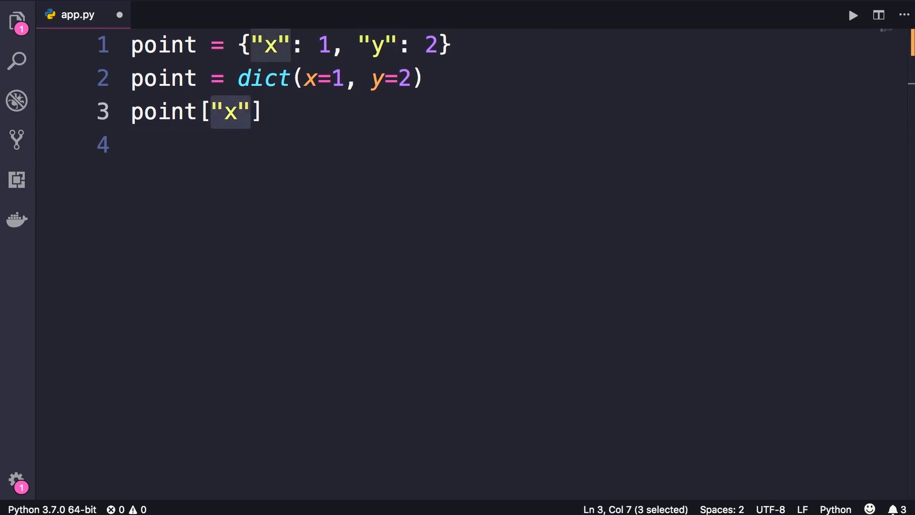
type("0")
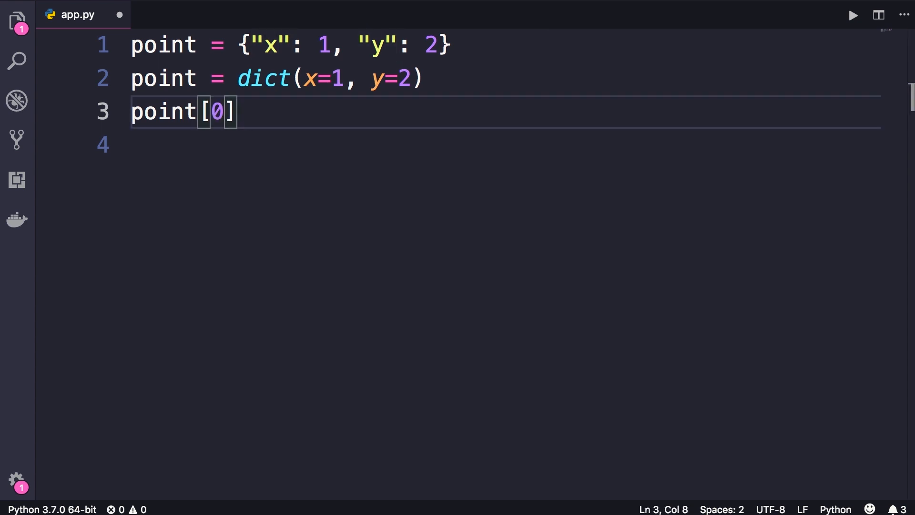
type("\"x\"")
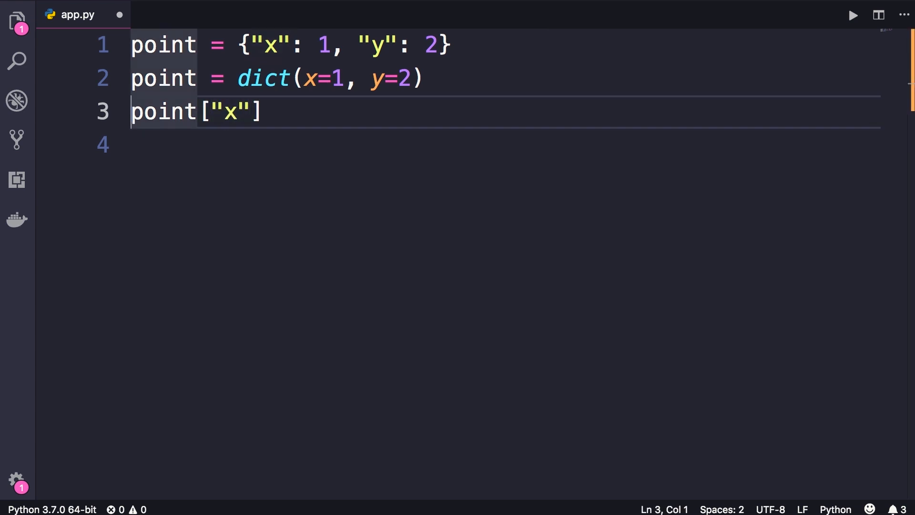
type("print(")
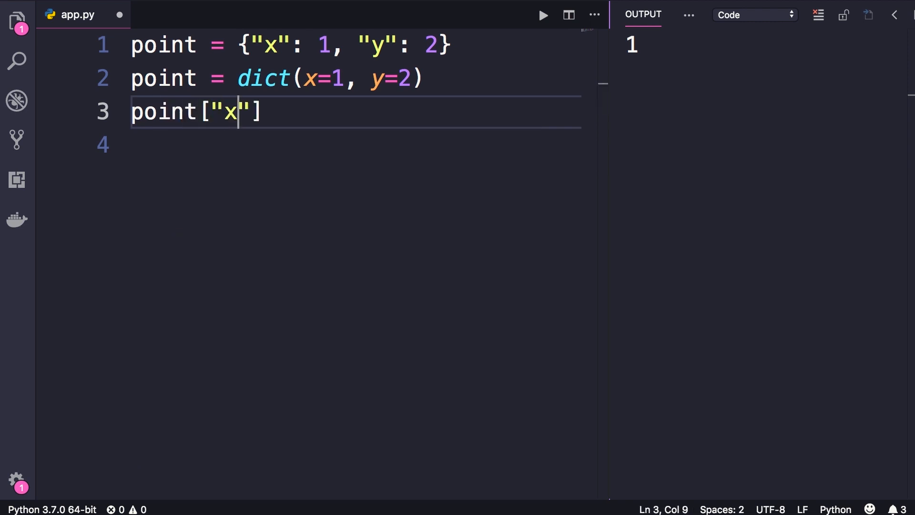
Set point["x"] = 10, add point["z"] = 20, and print point.
type("= 10")
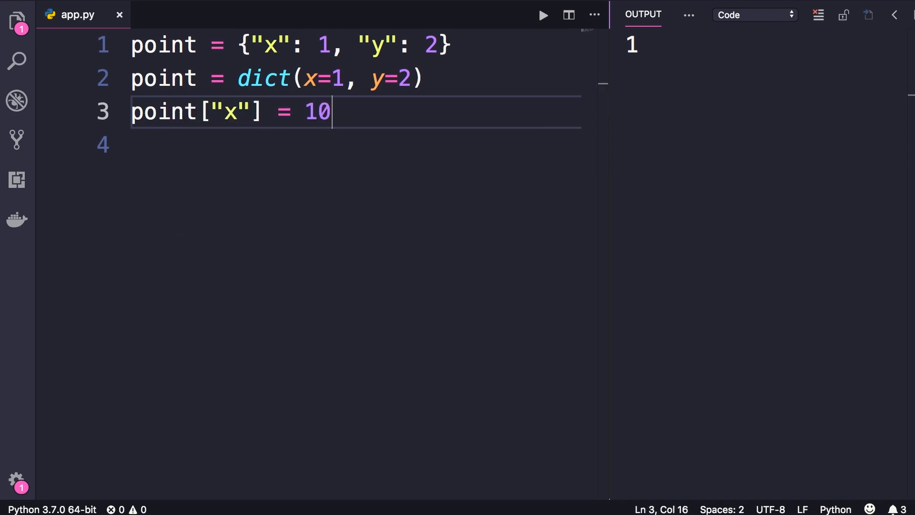
type("print(")
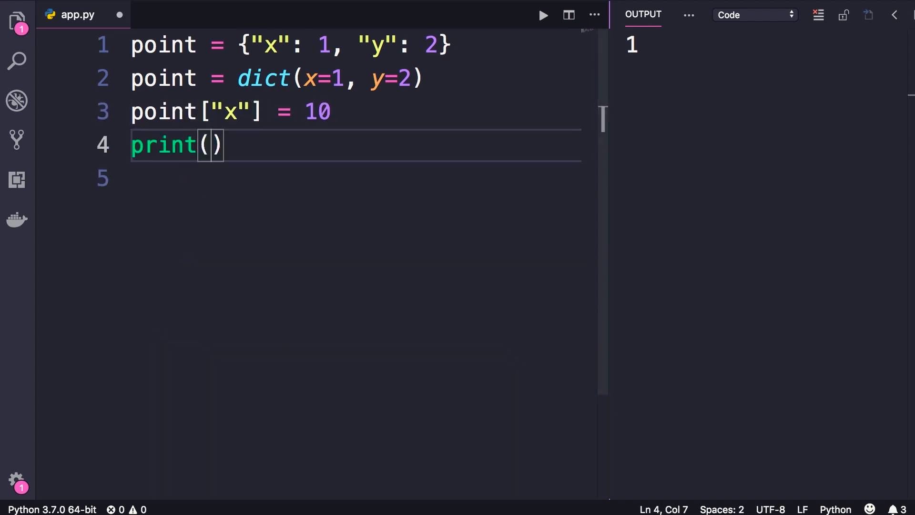
type("point")
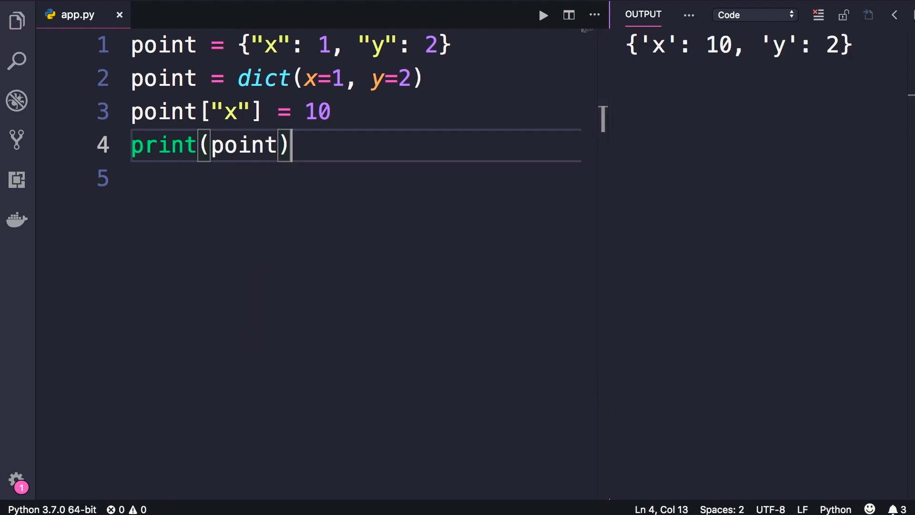
mouse_move(842, 406)
type("p")
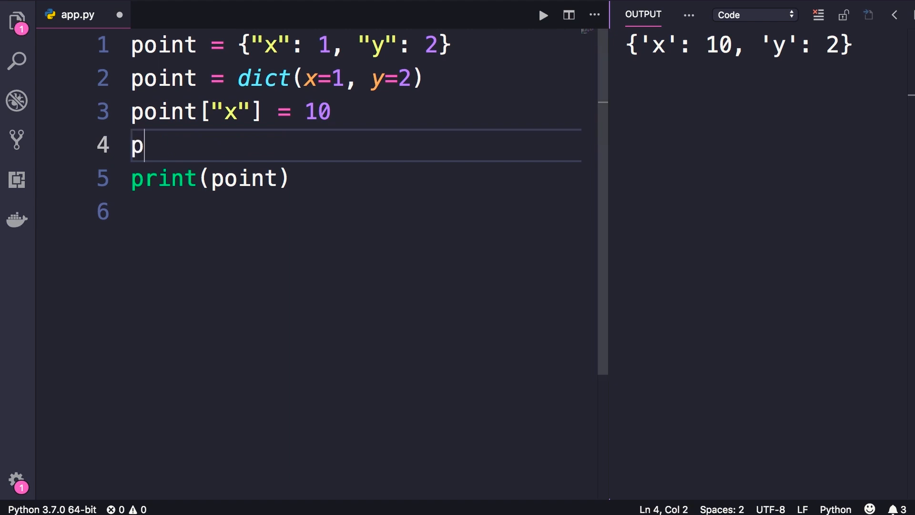
type("oint[\"z\"]")
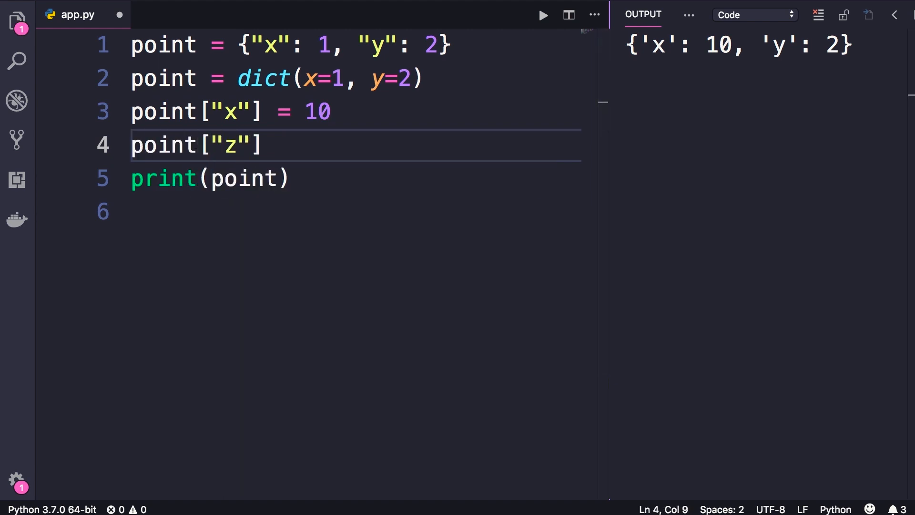
type("= 20")
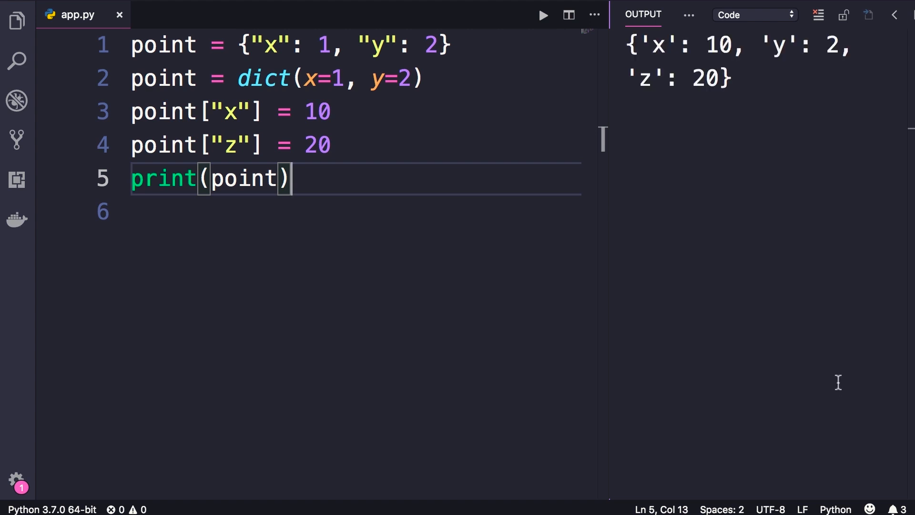
mouse_move(837, 227)
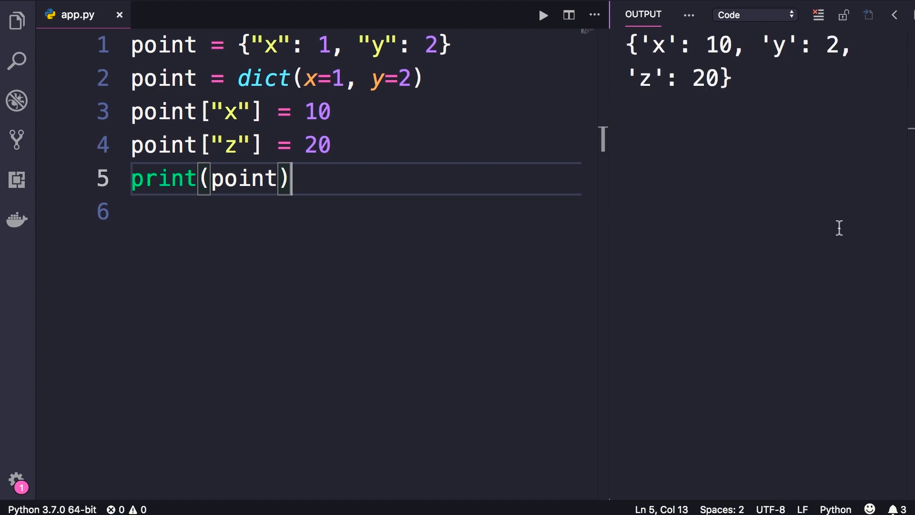
Print point["a"] and run the script to show the KeyError.
type("point[\"")
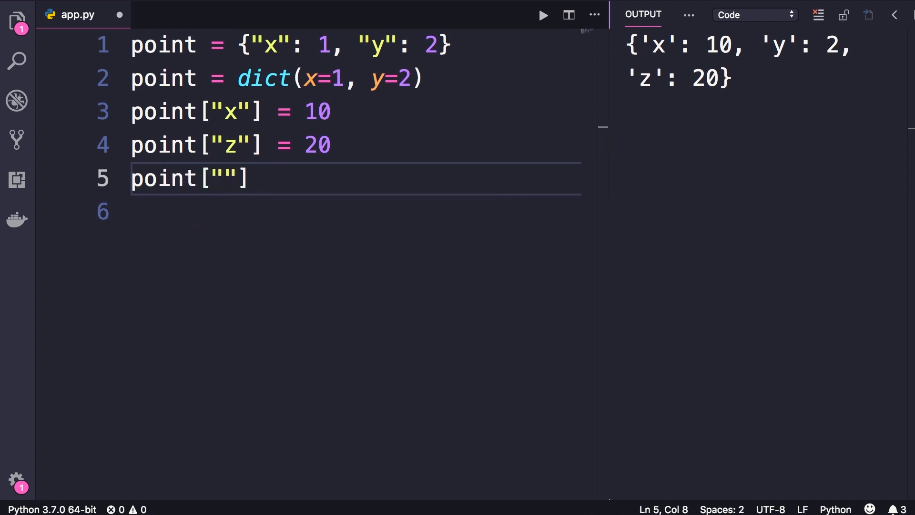
type("a")
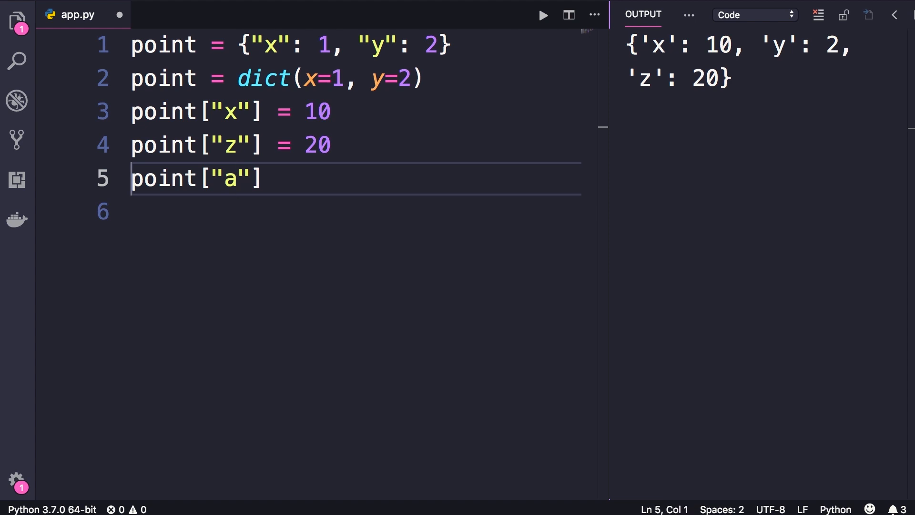
type("print(point[\"a\"])")
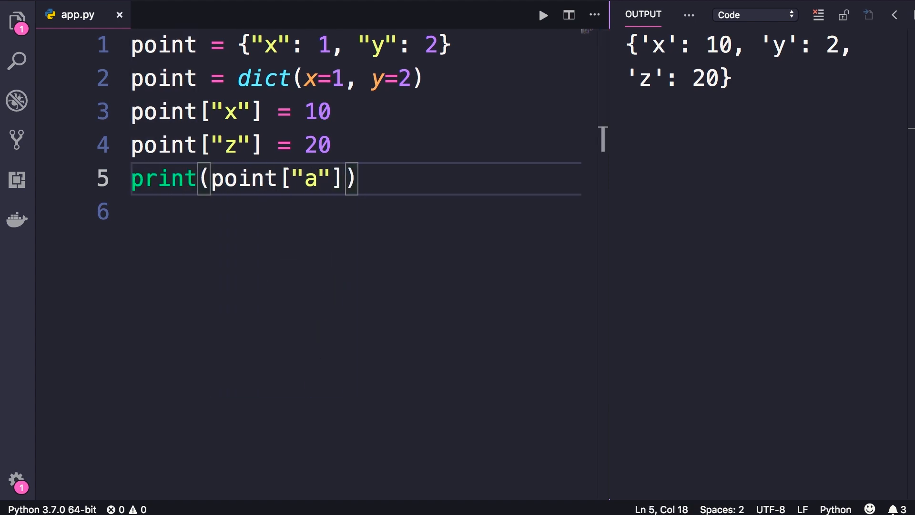
left_click(541, 15)
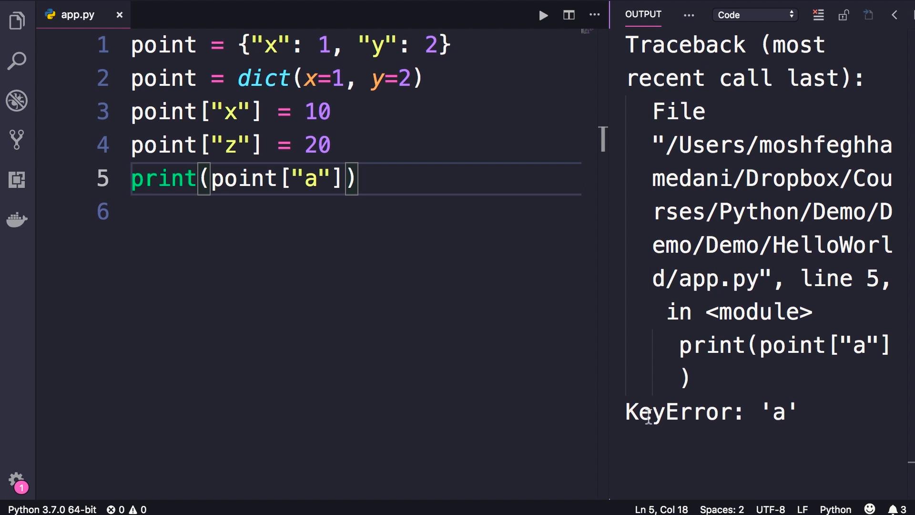
mouse_move(763, 423)
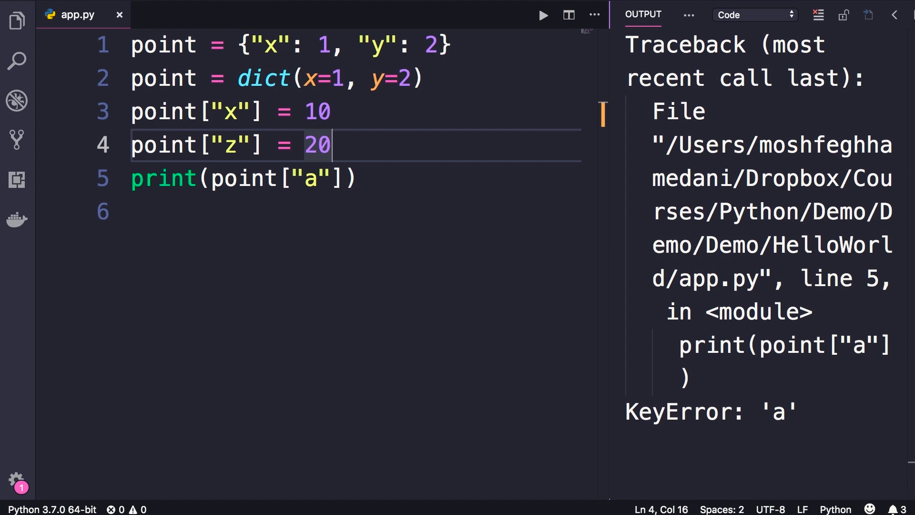
Guard that print with if "a" in point: and rerun without error.
type("if")
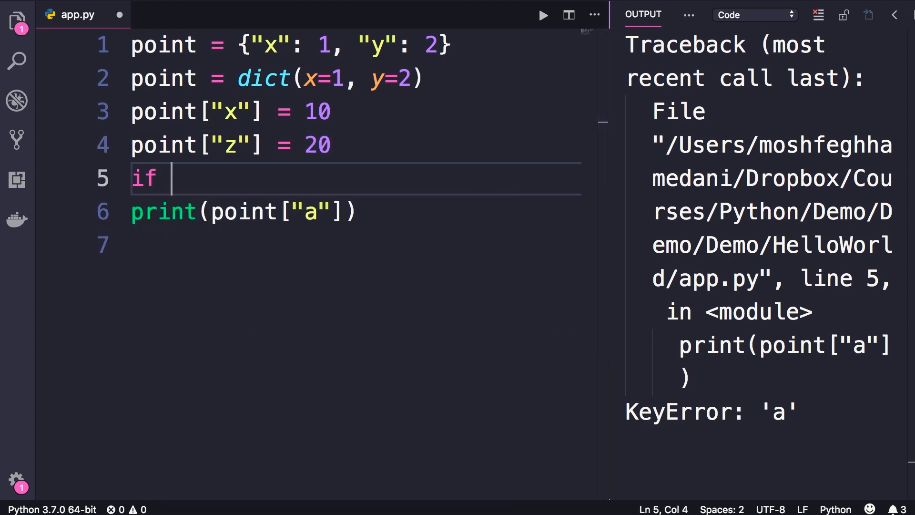
type("\"a\" in point:")
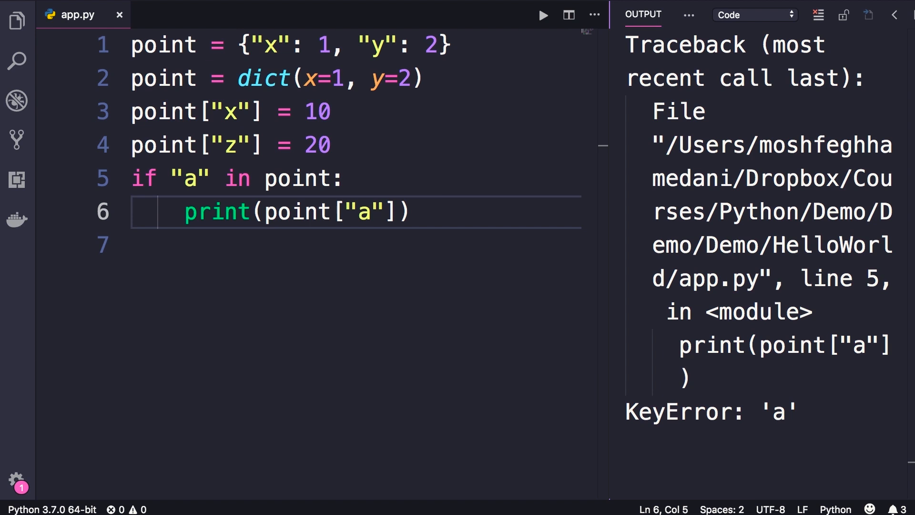
left_click(818, 15)
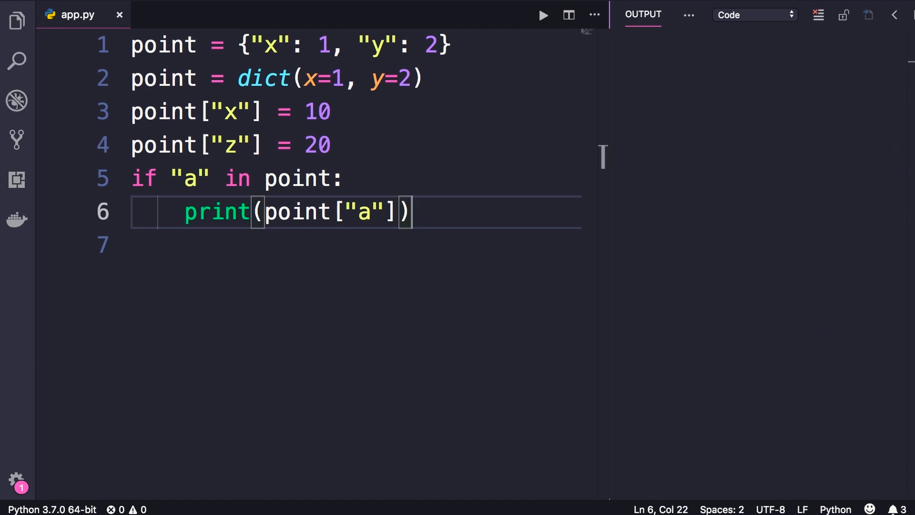
Print point.get("a", 0) on line 7, giving 0 instead of None.
key("Enter")
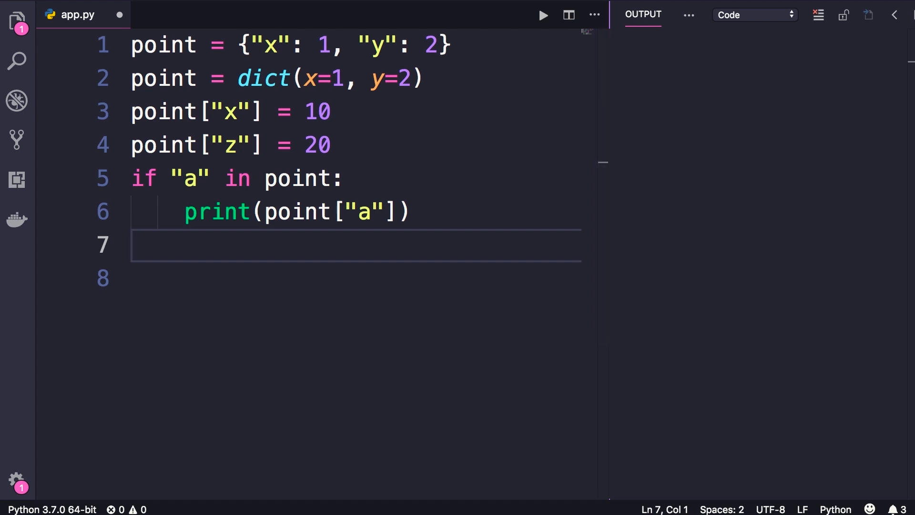
type("point[")
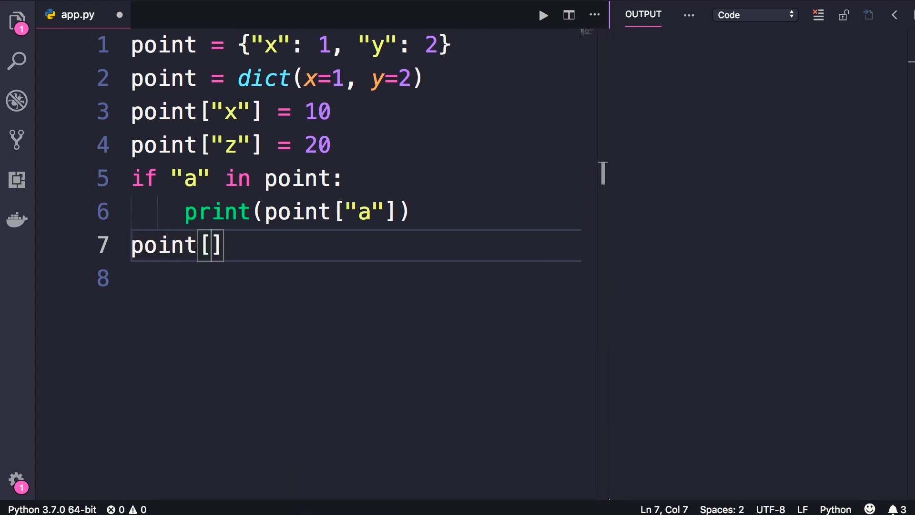
type("\"a\"")
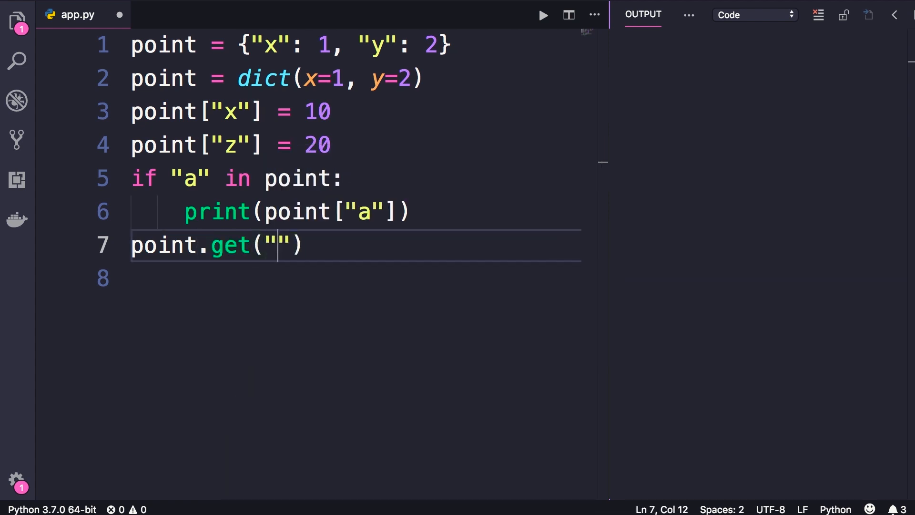
type("a")
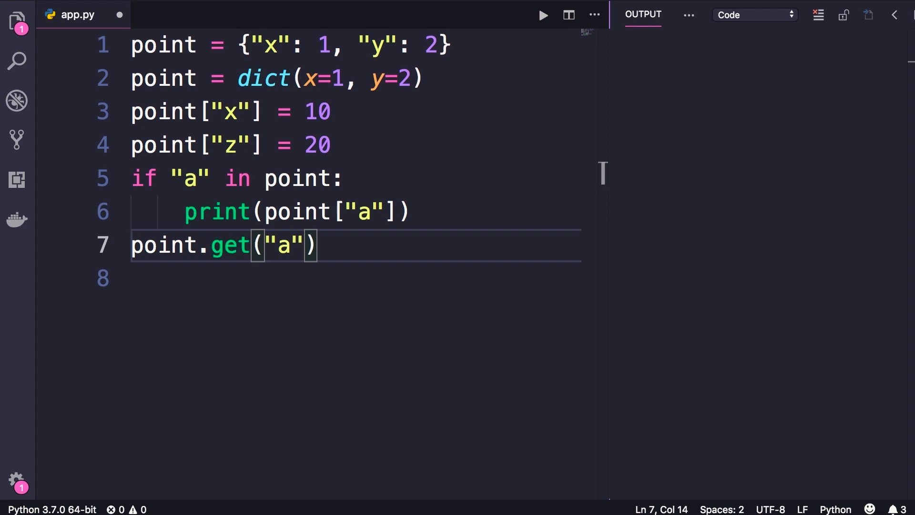
type("print(")
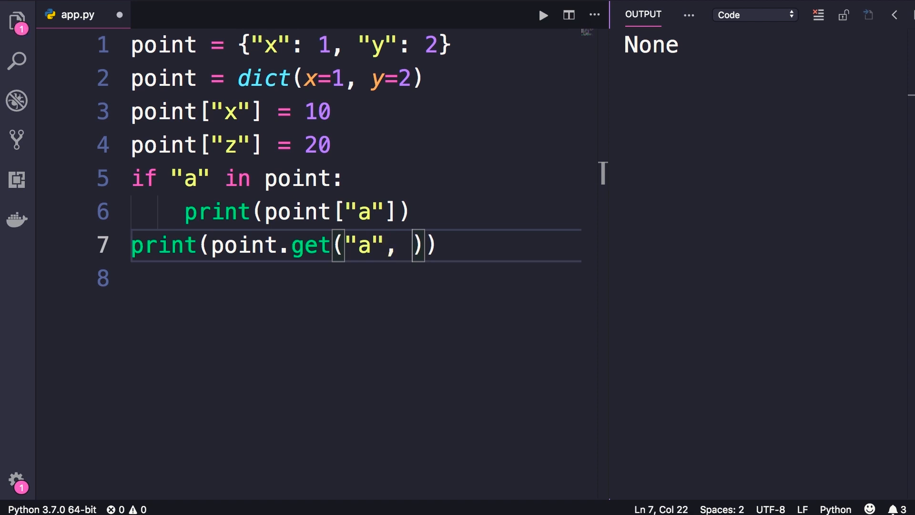
type("0")
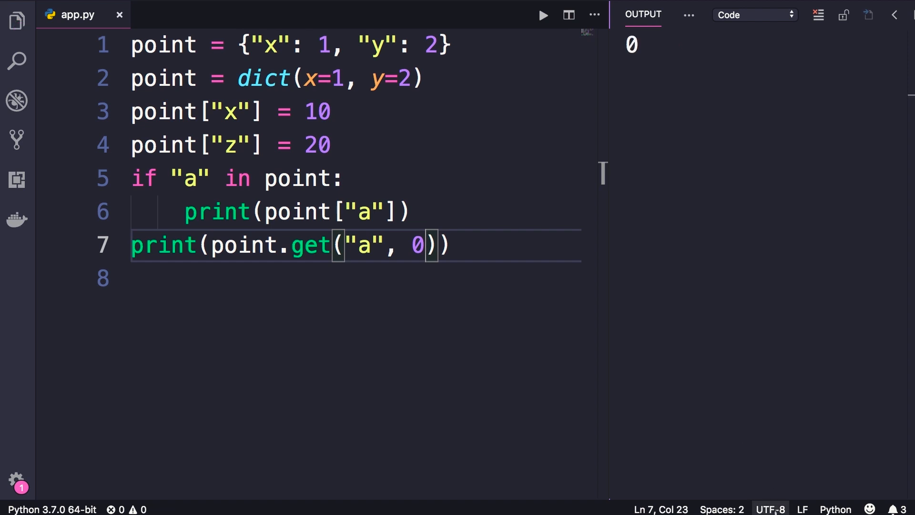
key("Enter")
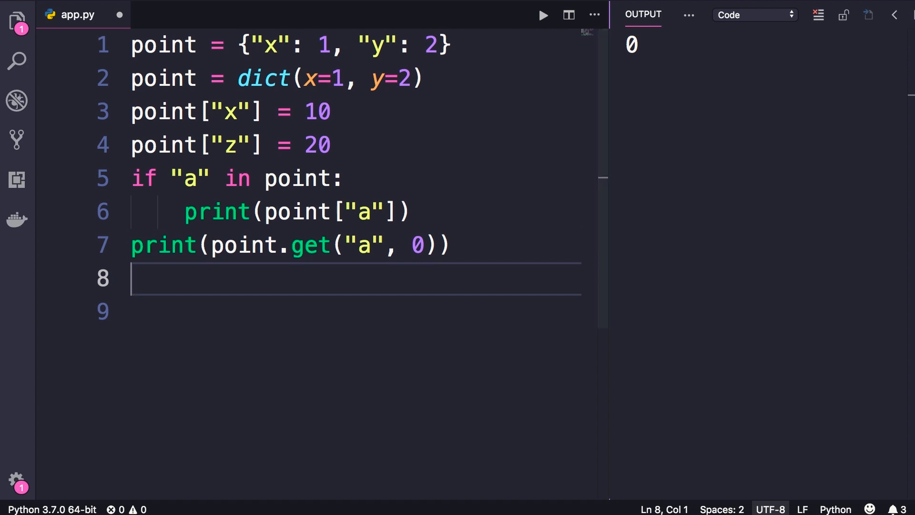
Delete point["x"], print point, and run to get {'y': 2, 'z': 20}.
type("del")
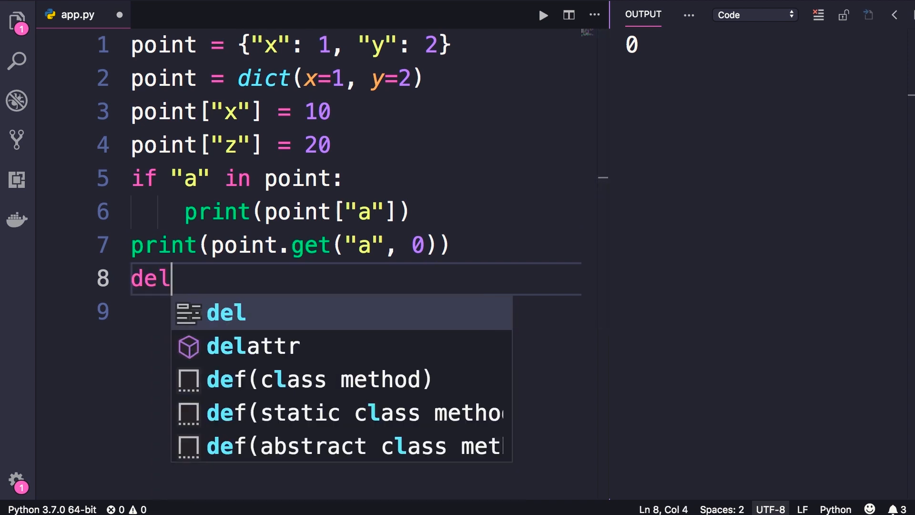
type("po")
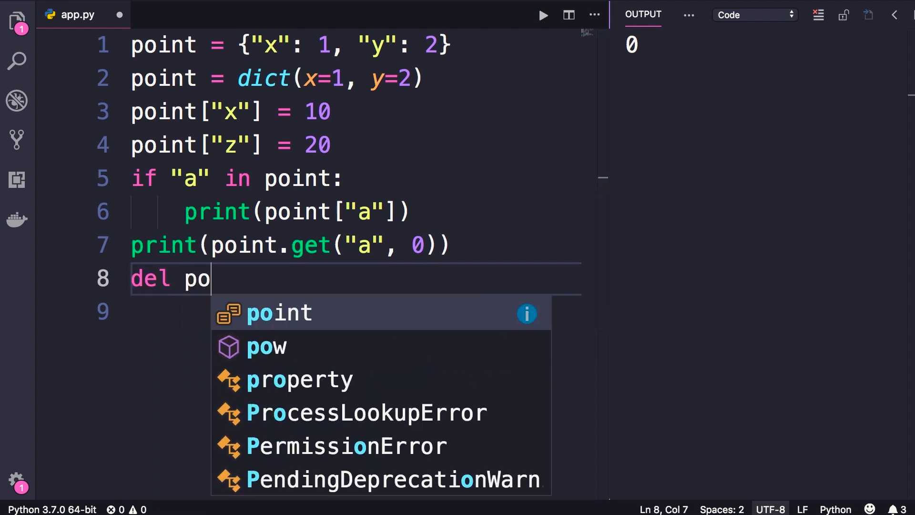
type("int[\"x\"]")
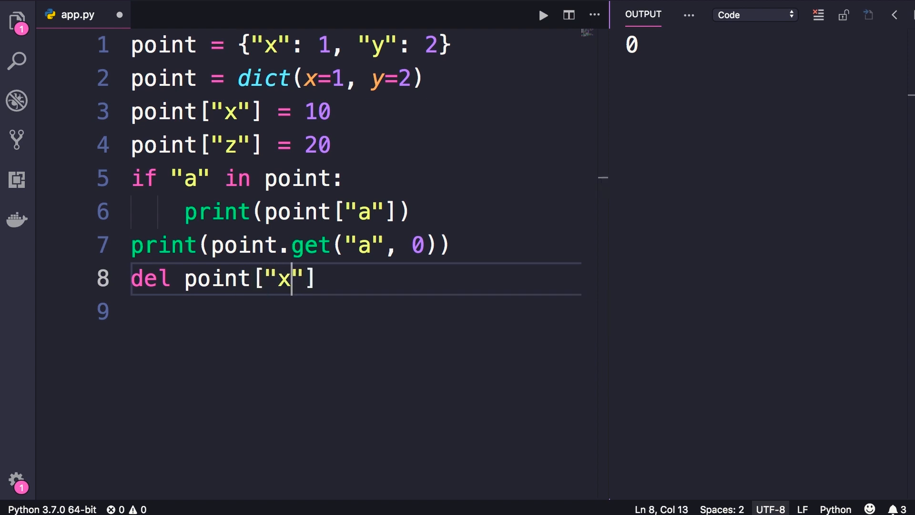
type("print(")
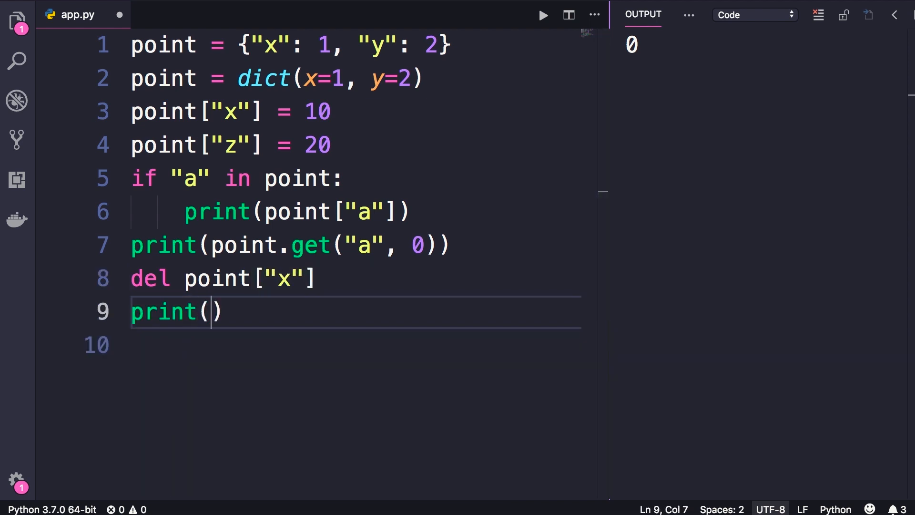
type("point")
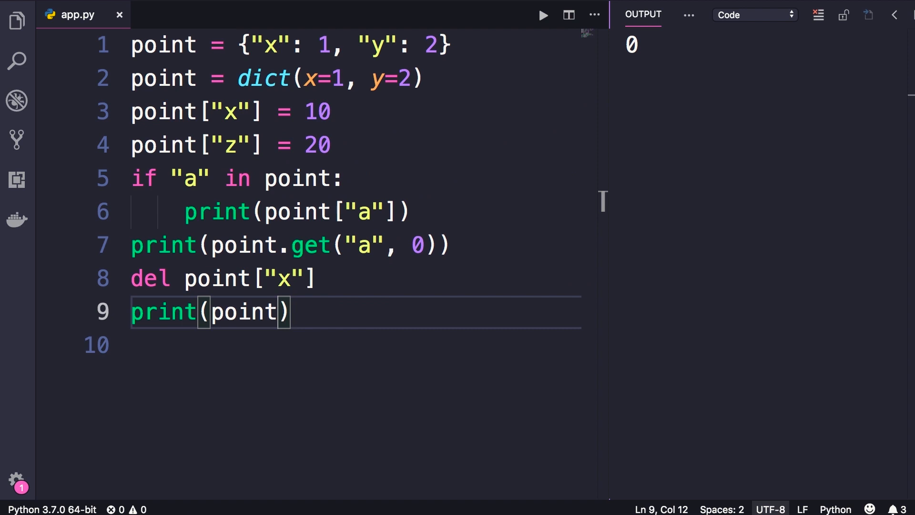
left_click(541, 15)
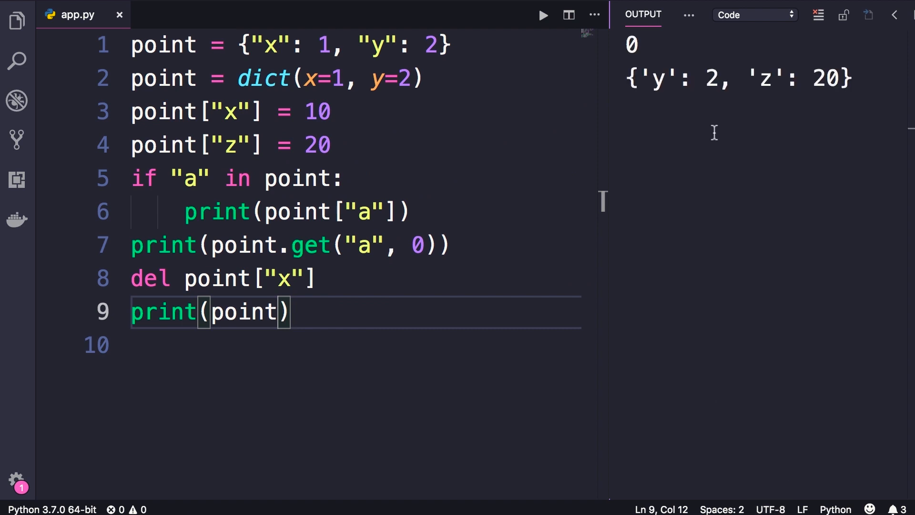
mouse_move(790, 275)
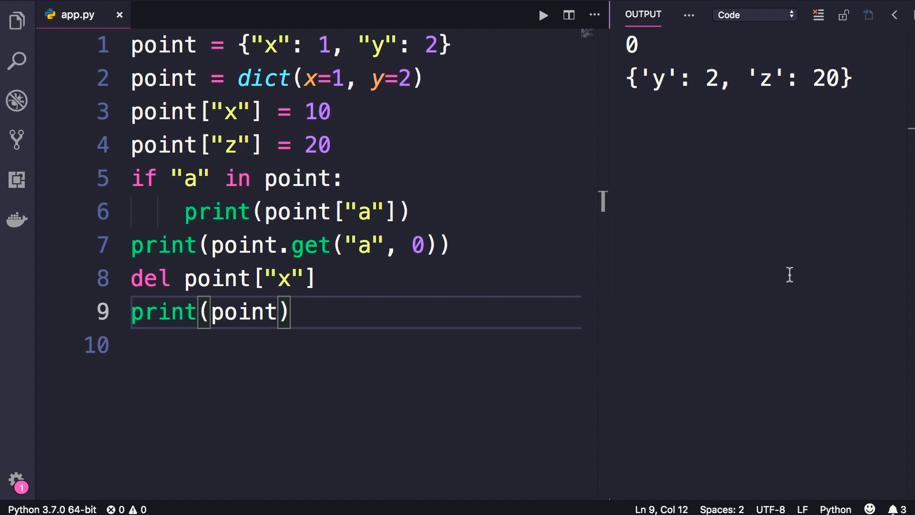
type("fo")
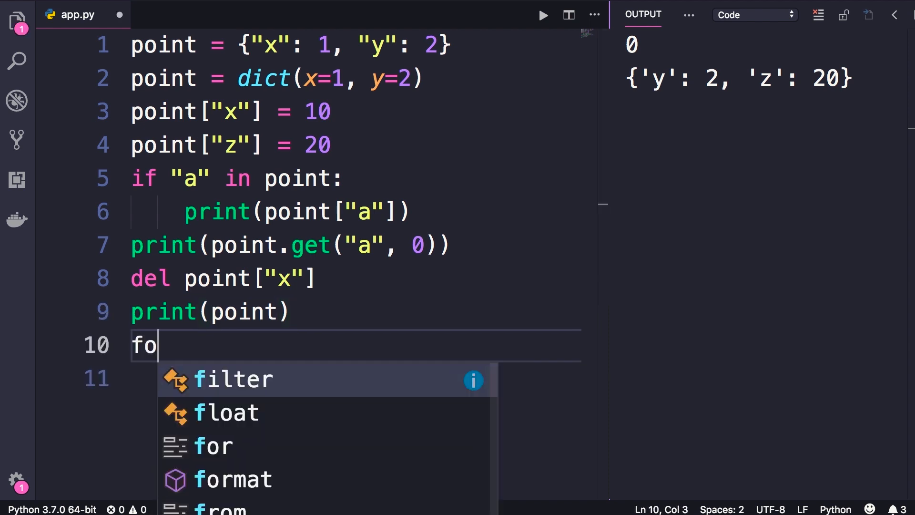
Loop for key in point: printing key and point[key], then run it.
type("r x")
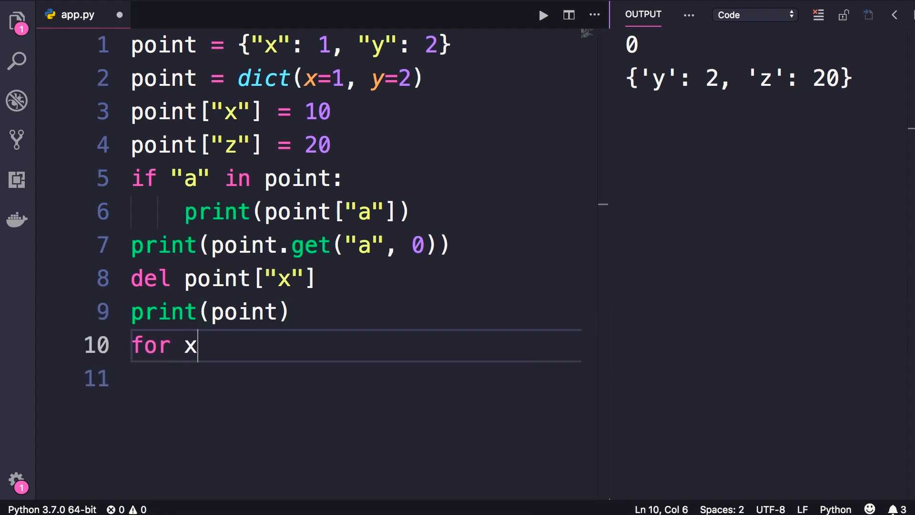
type("in point:")
left_click(356, 379)
type("print(x)")
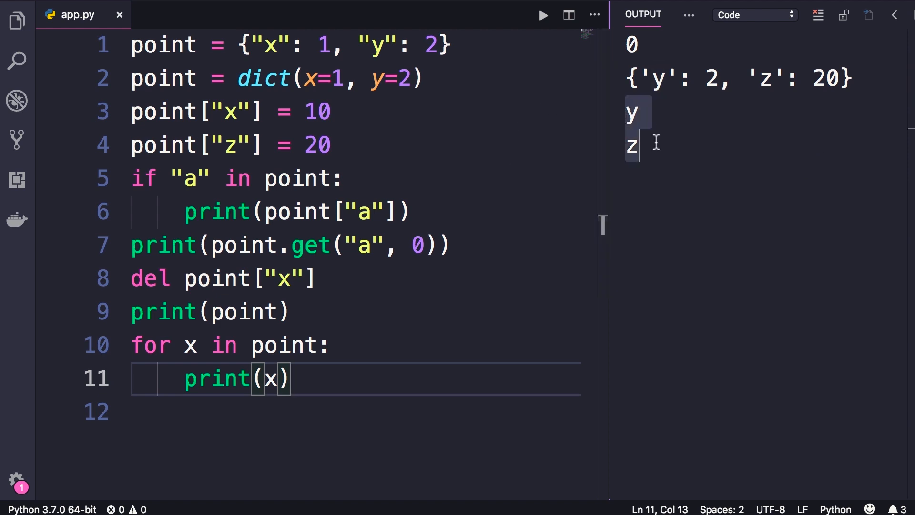
mouse_move(573, 468)
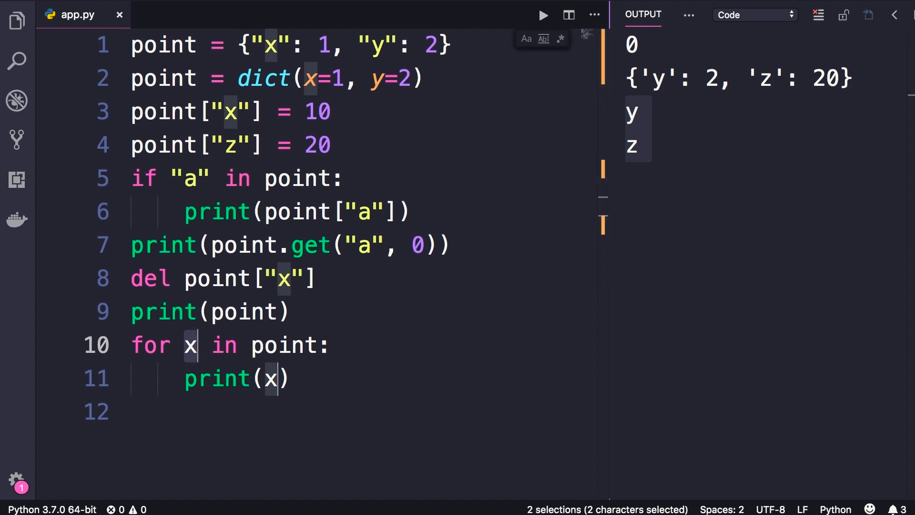
type("key, point[key")
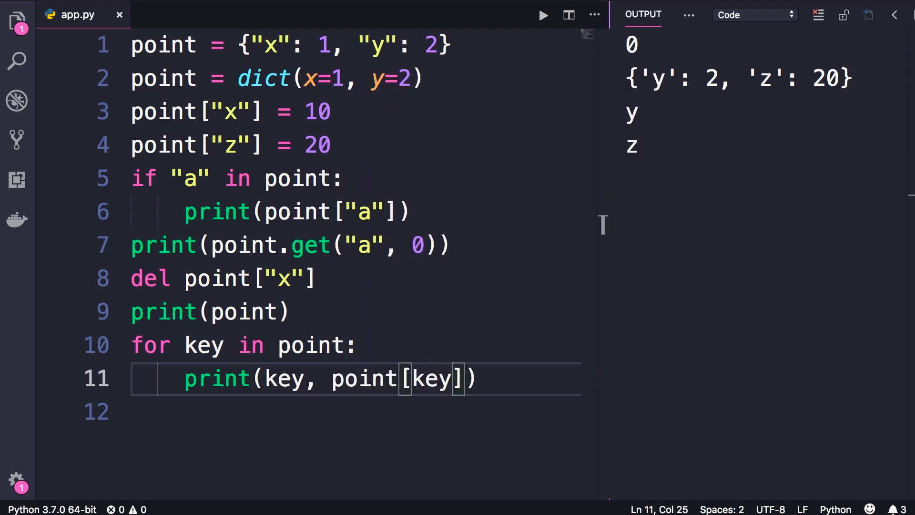
left_click(542, 16)
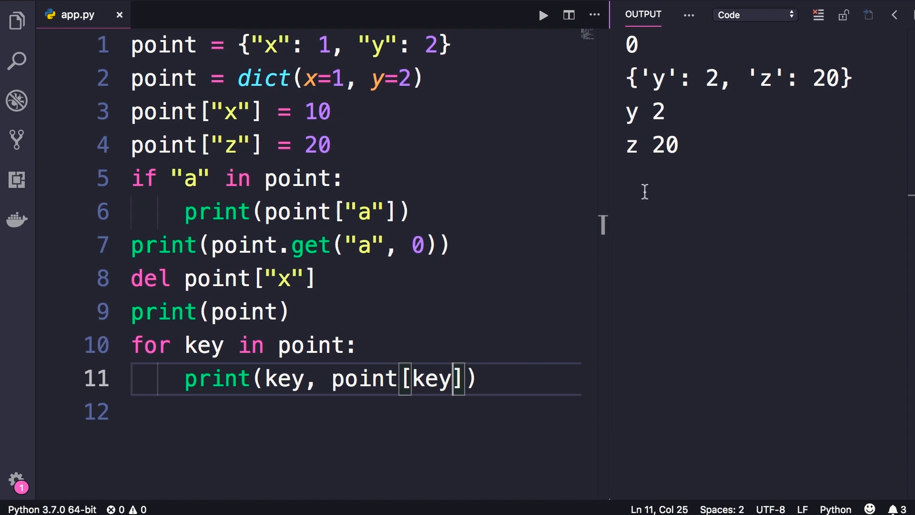
mouse_move(732, 218)
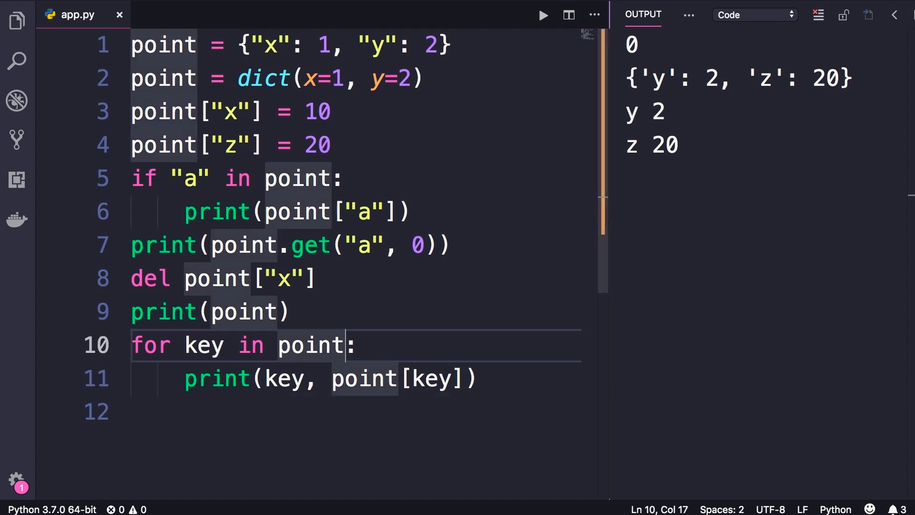
Loop over point.items() and run to see the key-value tuples.
type(".items()")
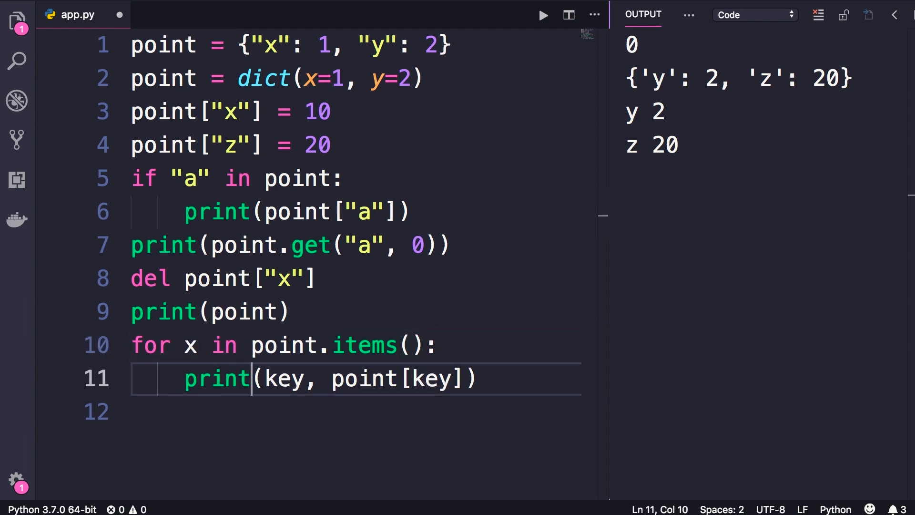
type("x)")
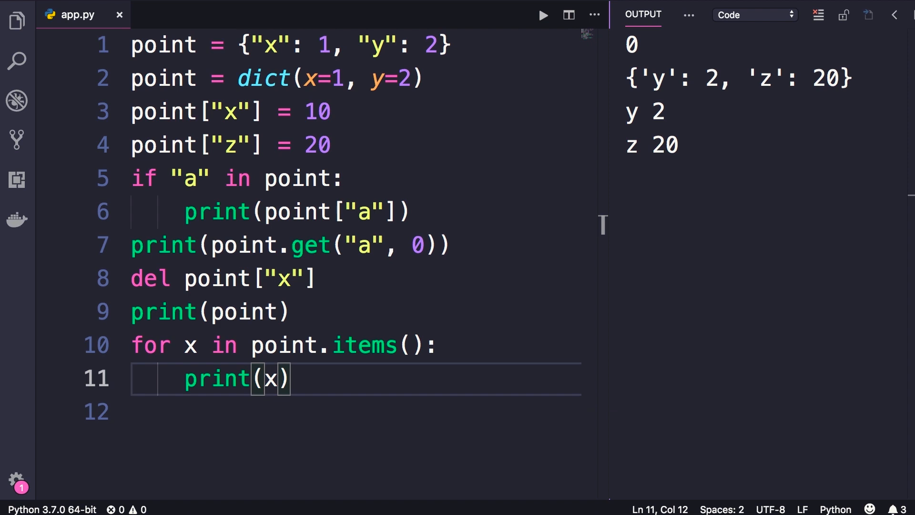
left_click(542, 15)
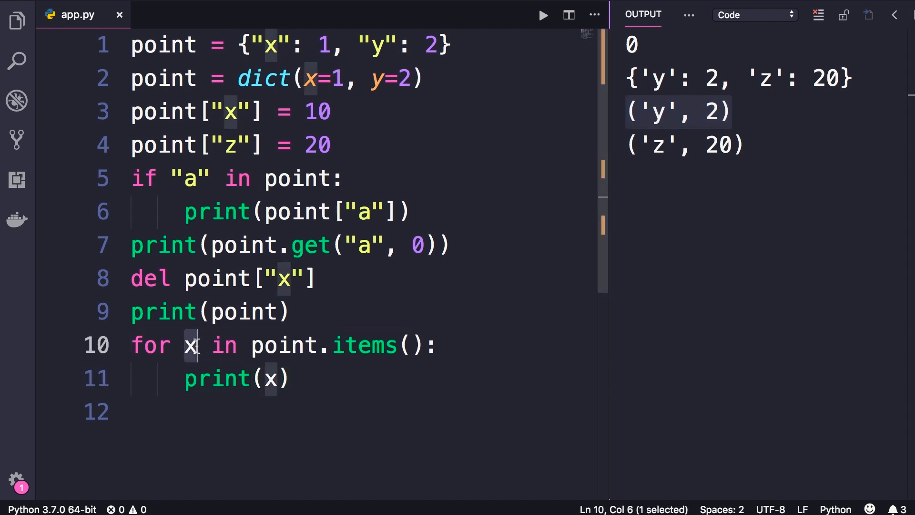
Unpack key, value in the loop, print both, and run to get y 2, z 20.
type("key, value")
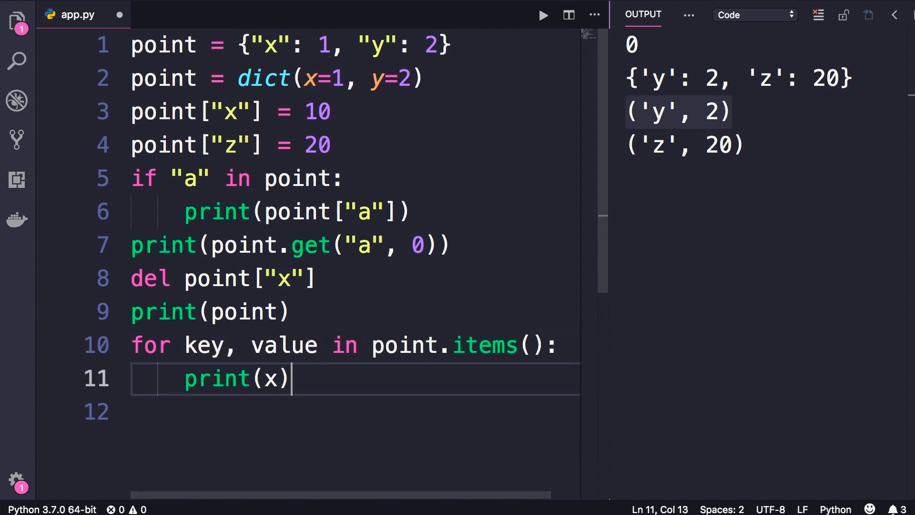
type("key")
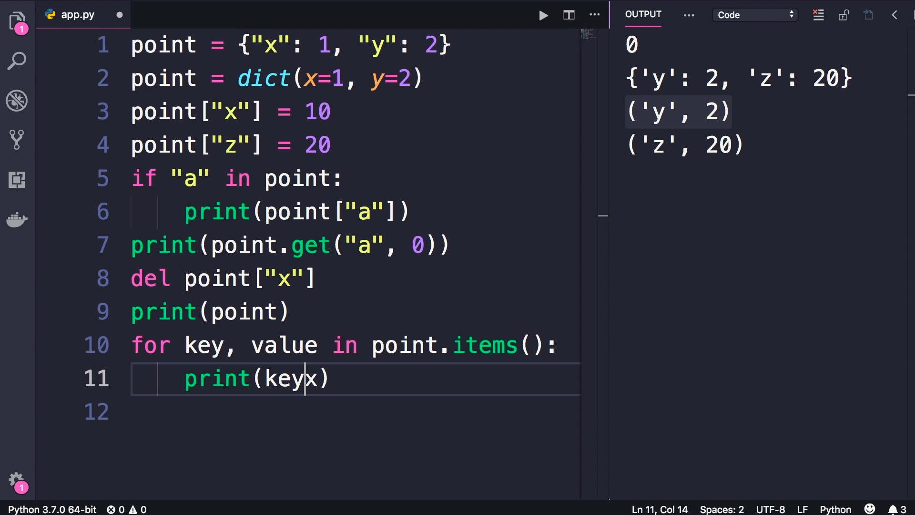
type(", value")
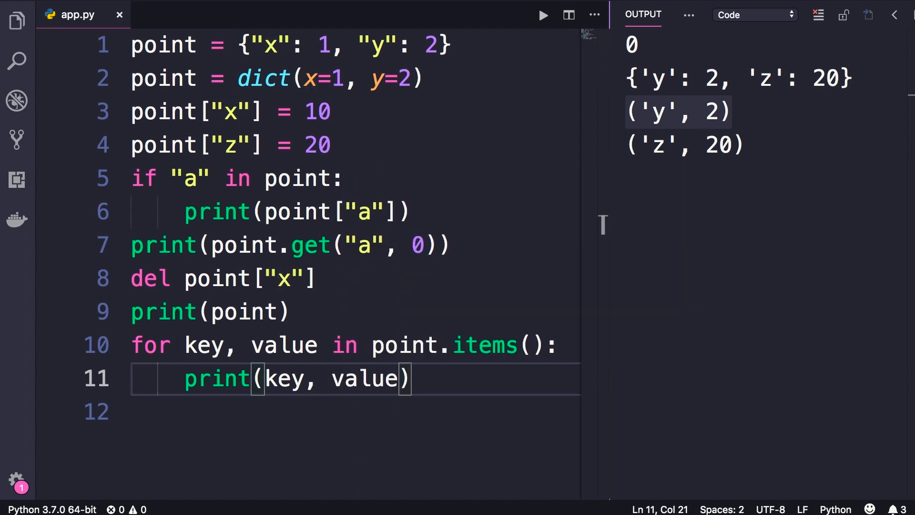
left_click(541, 16)
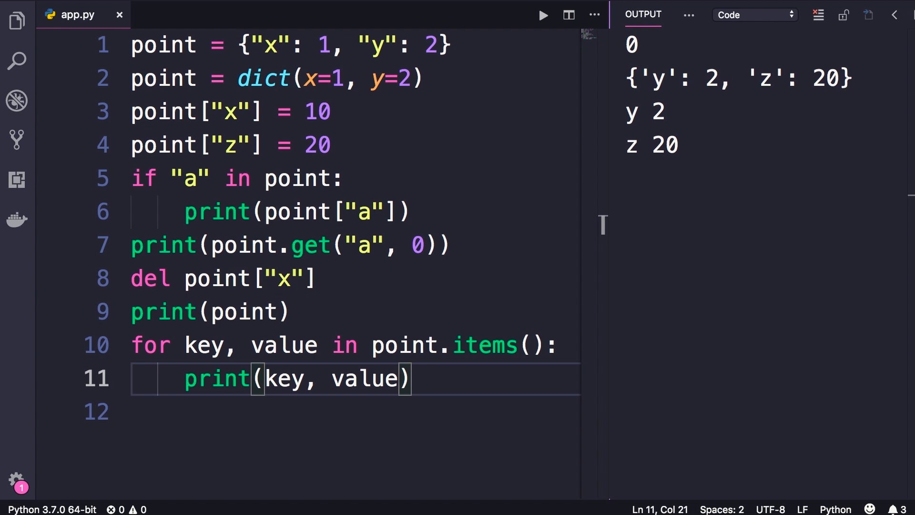